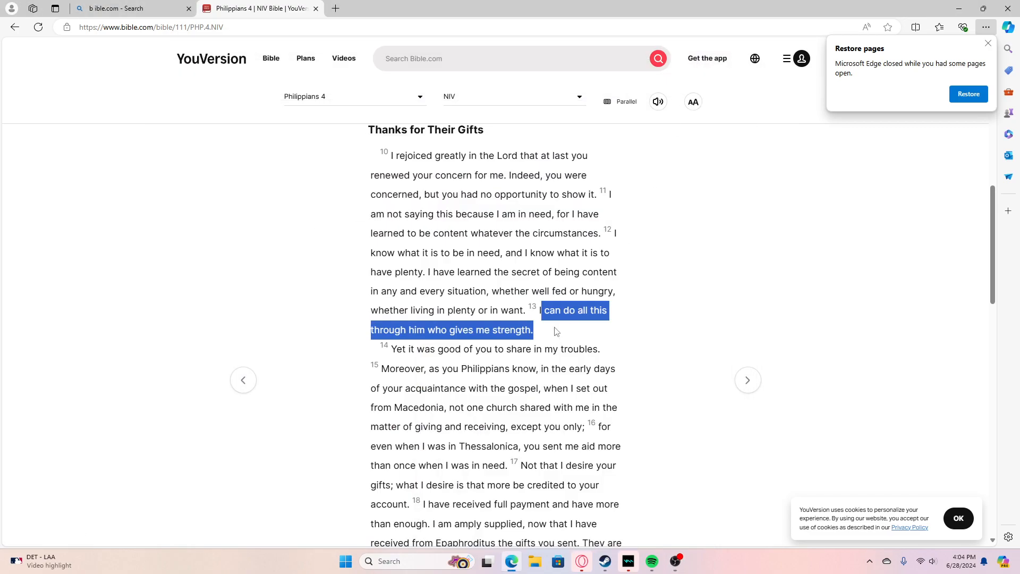
mouse_move(559, 329)
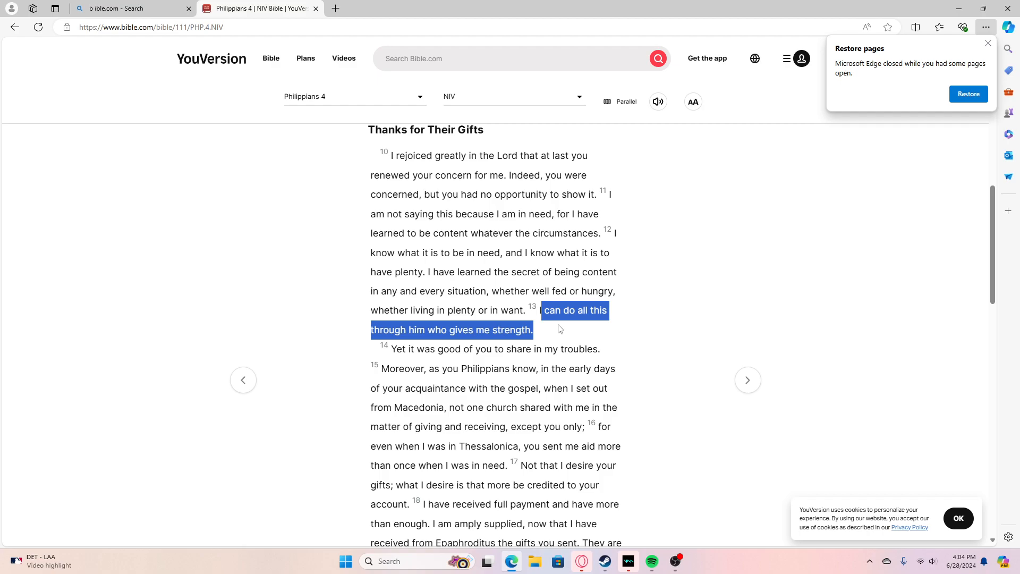
scroll("up", 3)
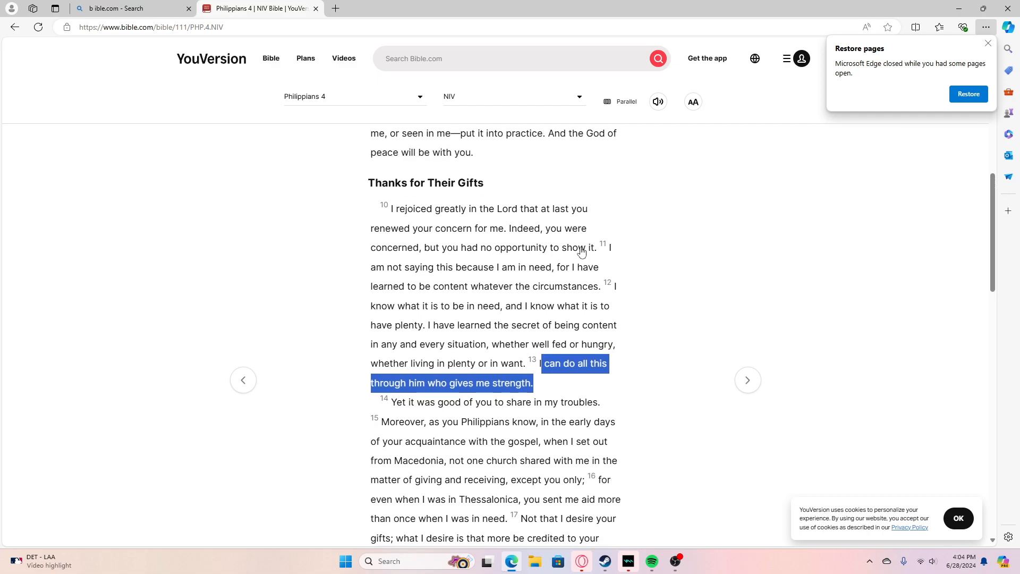
scroll("down", 3)
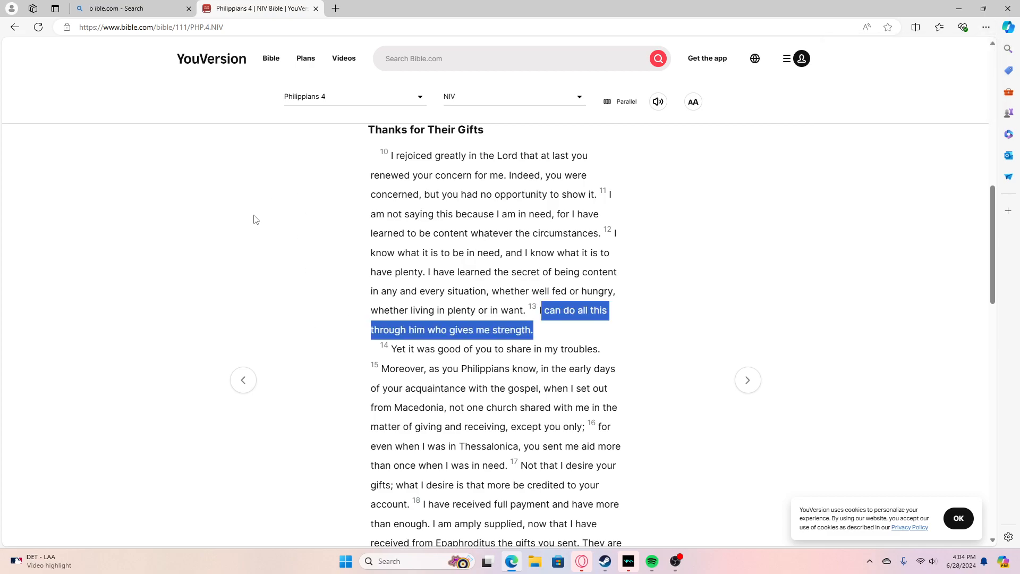
mouse_move(311, 248)
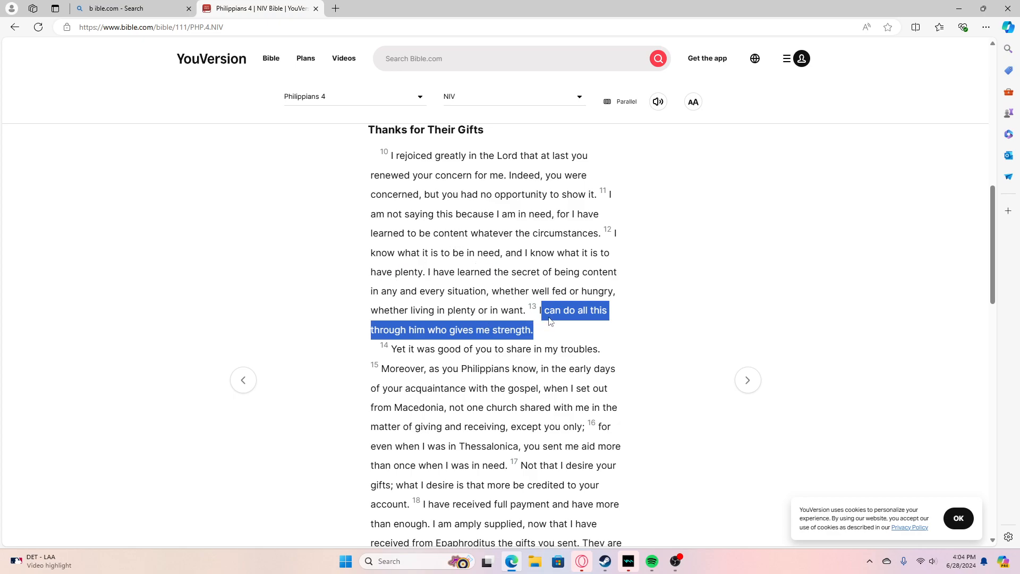
mouse_move(449, 330)
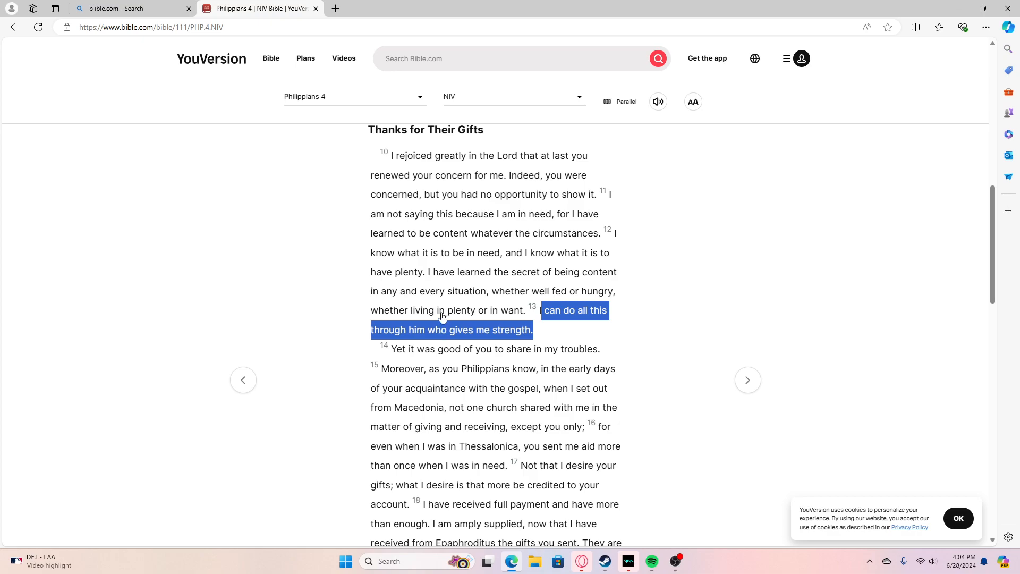
mouse_move(440, 307)
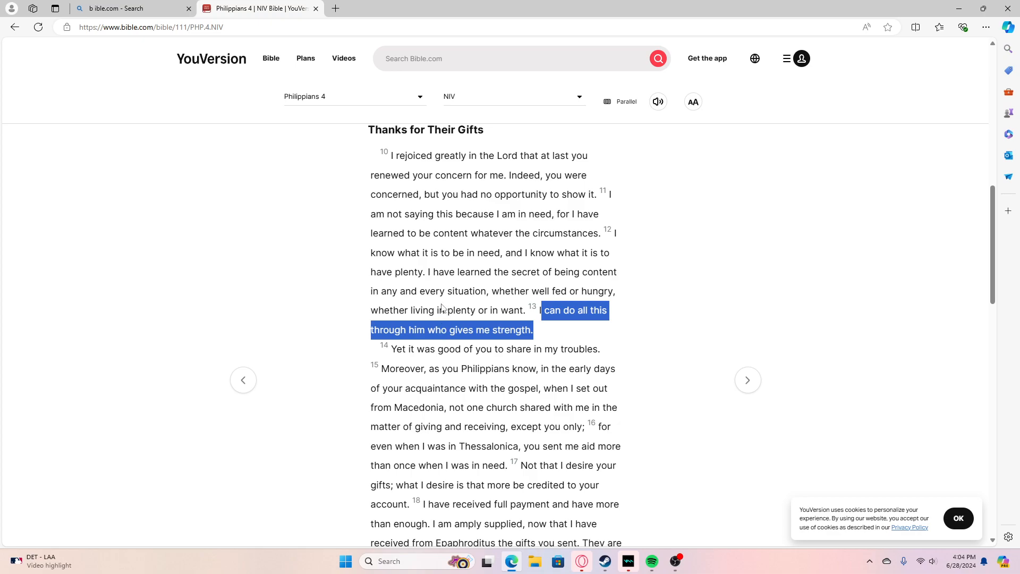
mouse_move(301, 300)
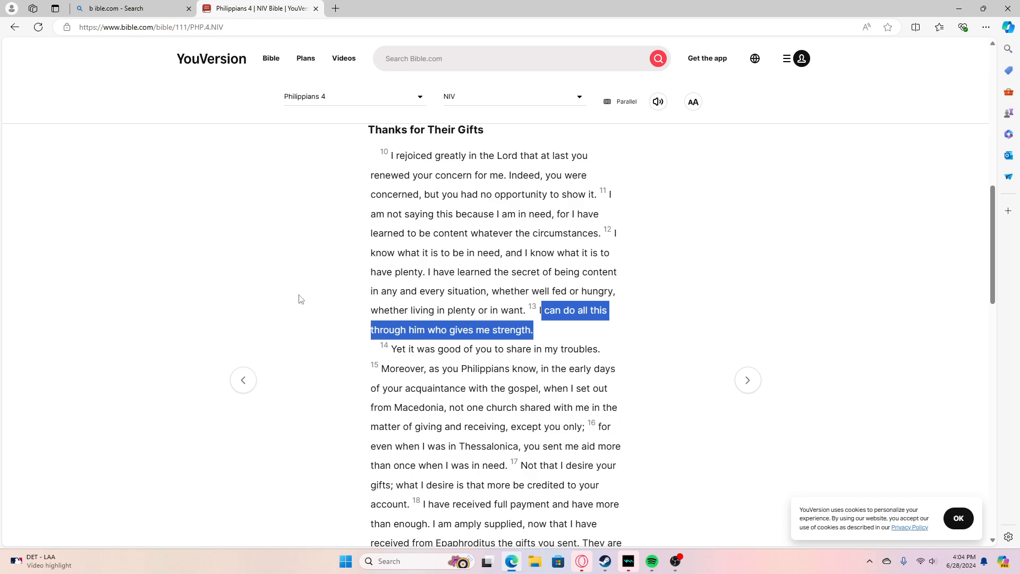
mouse_move(567, 322)
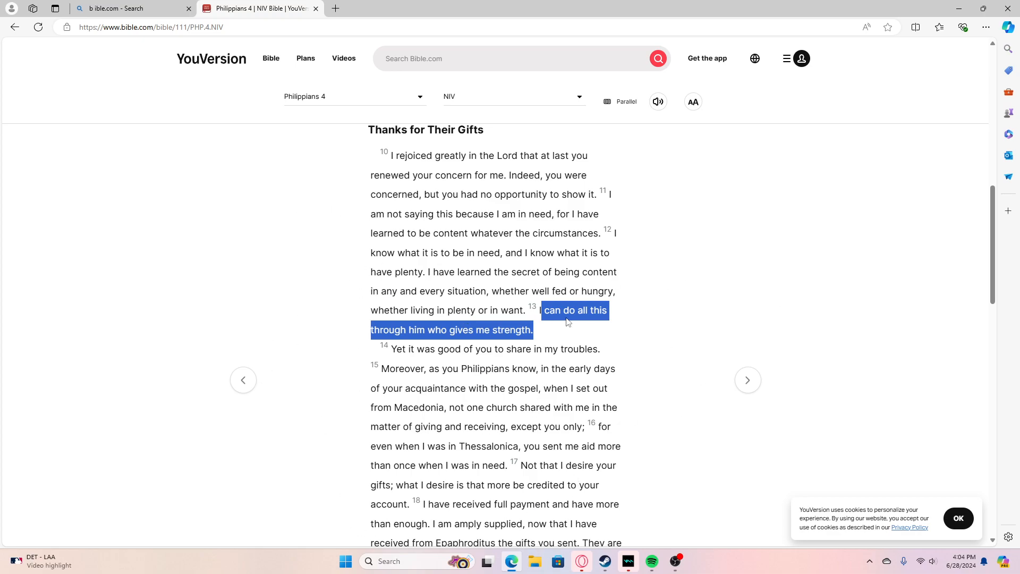
mouse_move(403, 345)
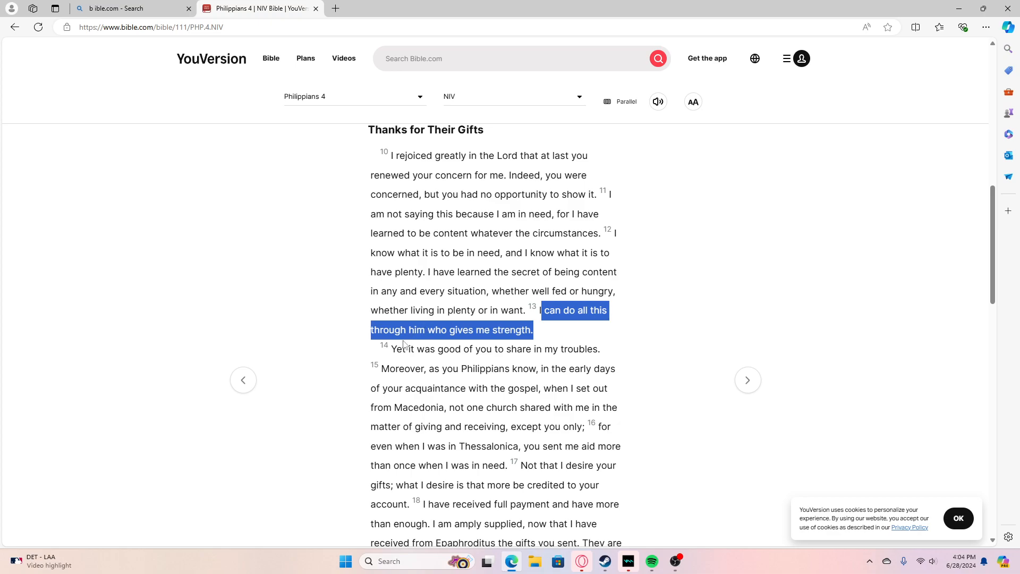
mouse_move(565, 319)
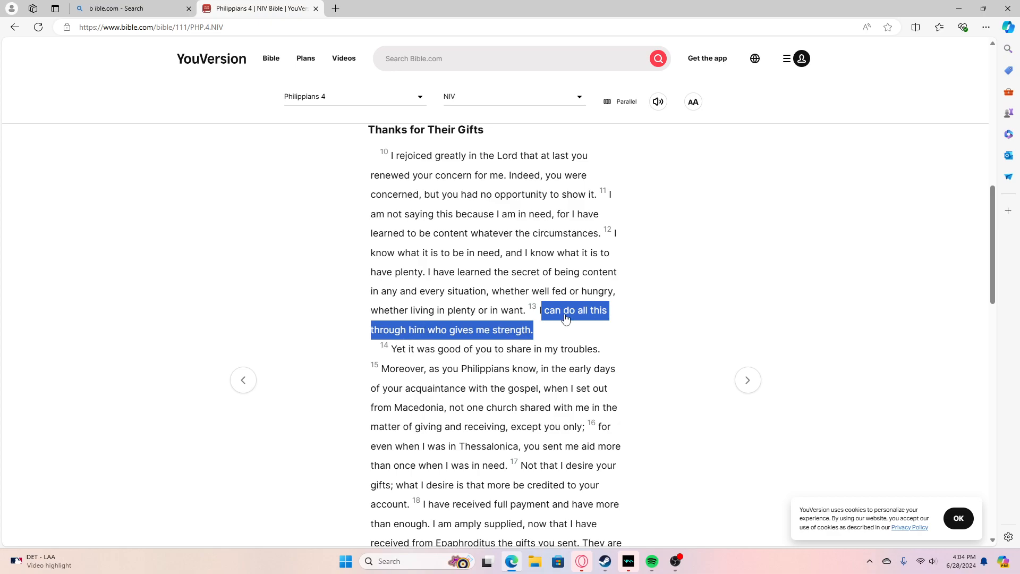
mouse_move(544, 319)
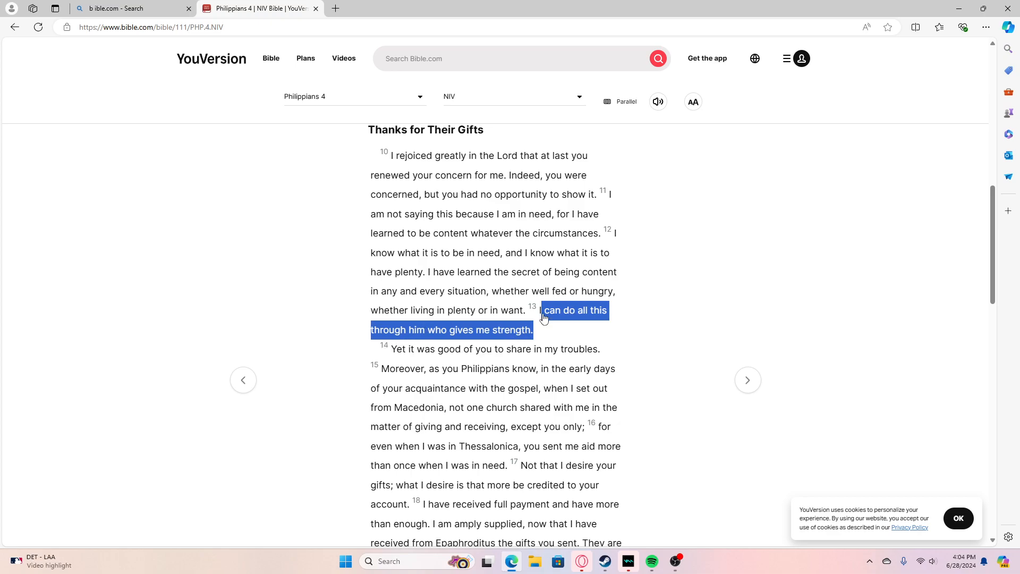
mouse_move(495, 327)
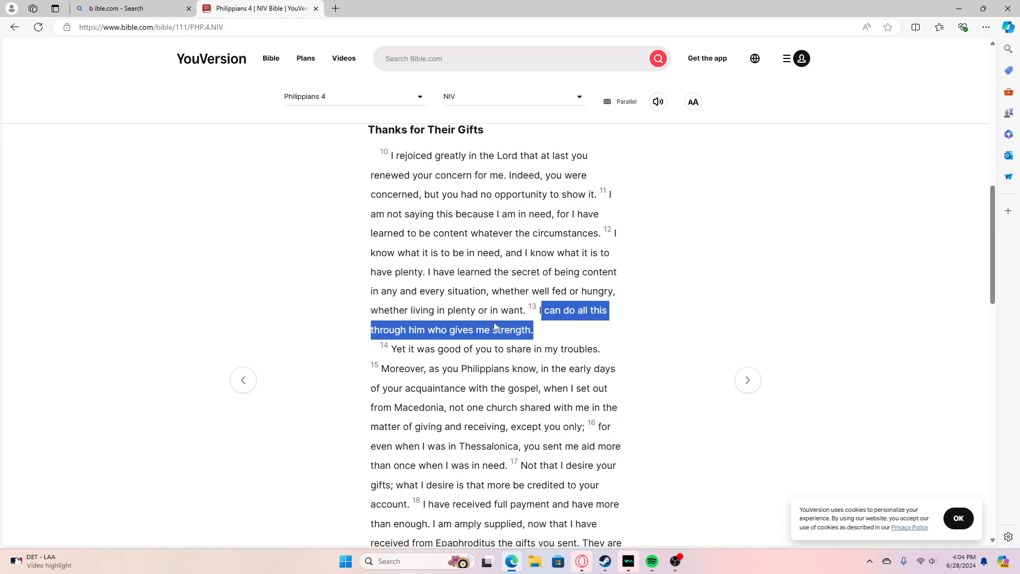
mouse_move(716, 565)
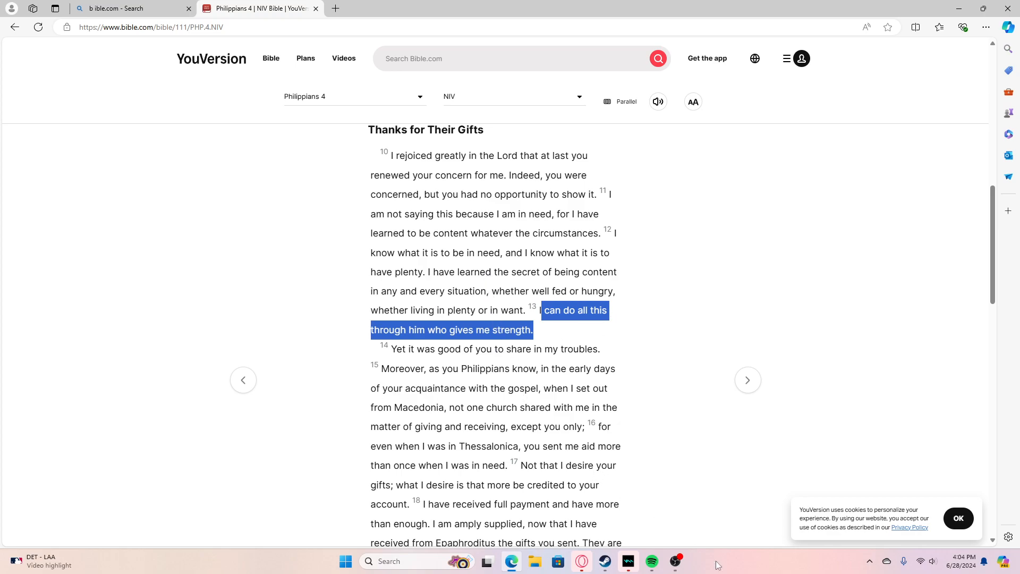
mouse_move(663, 569)
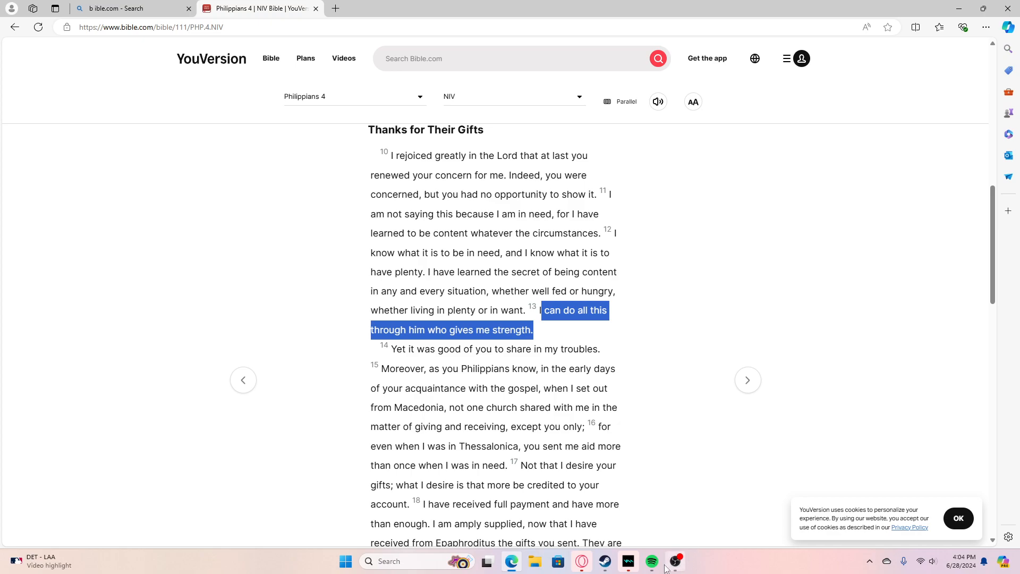
mouse_move(675, 561)
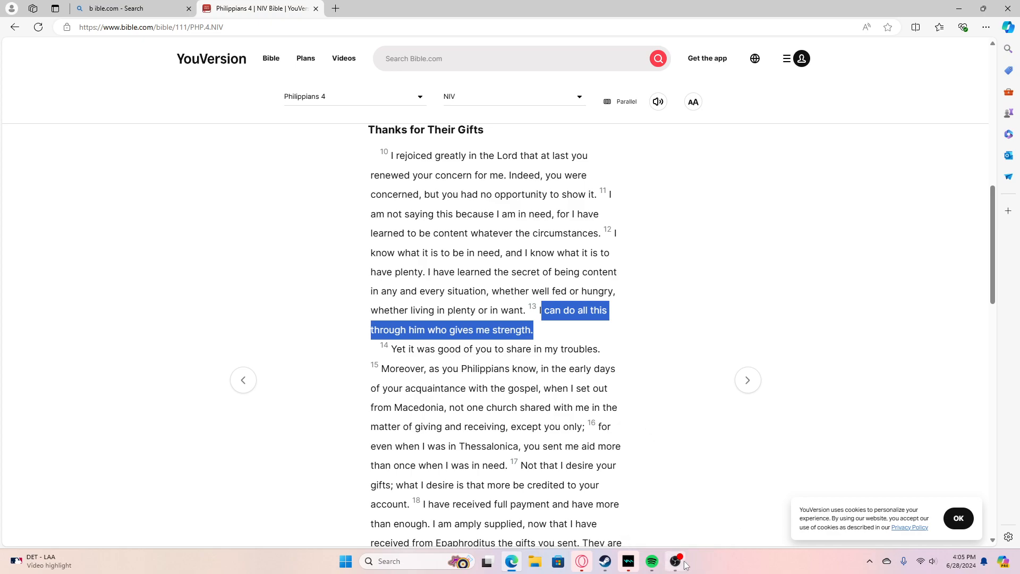
mouse_move(768, 543)
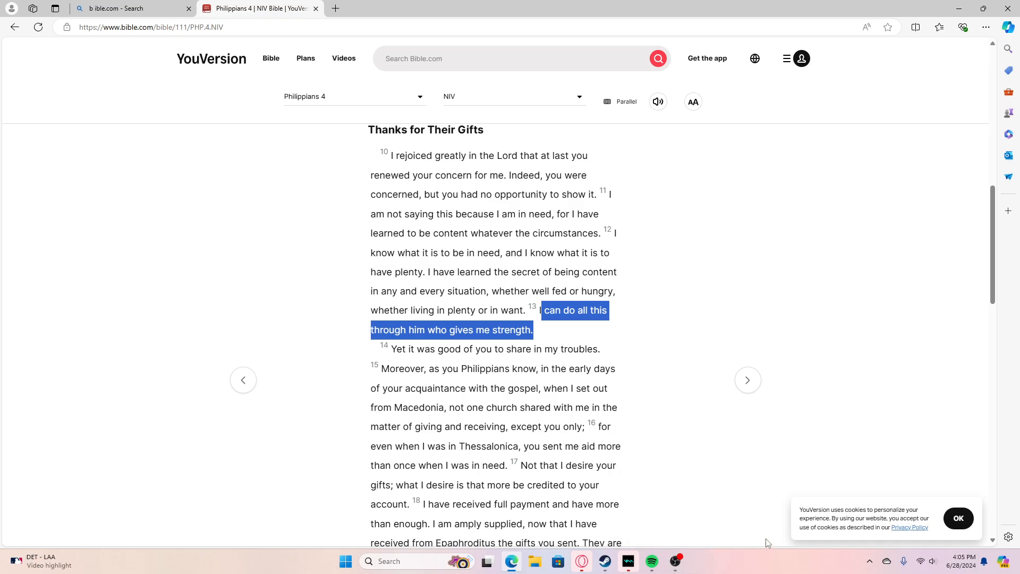
mouse_move(675, 561)
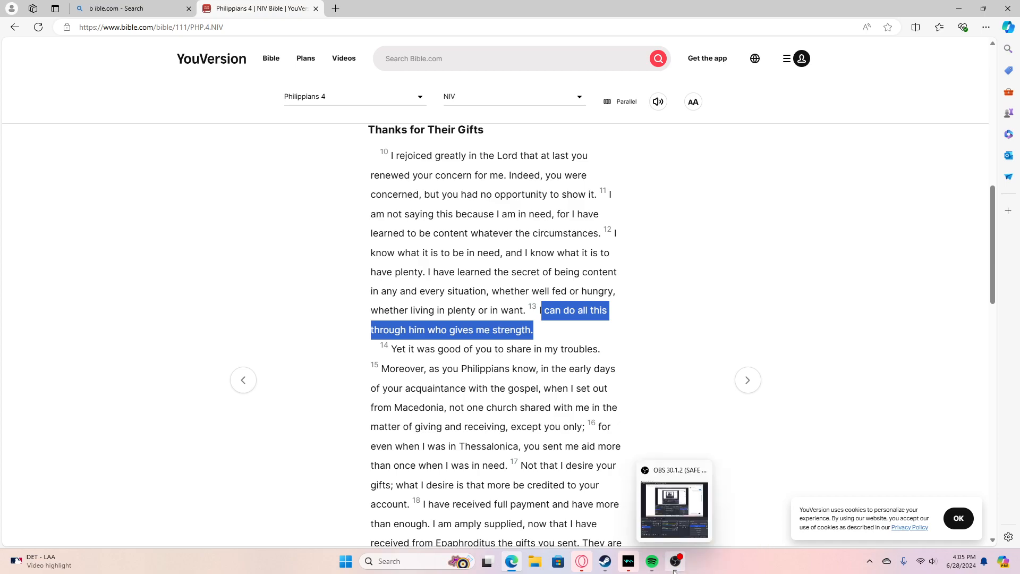